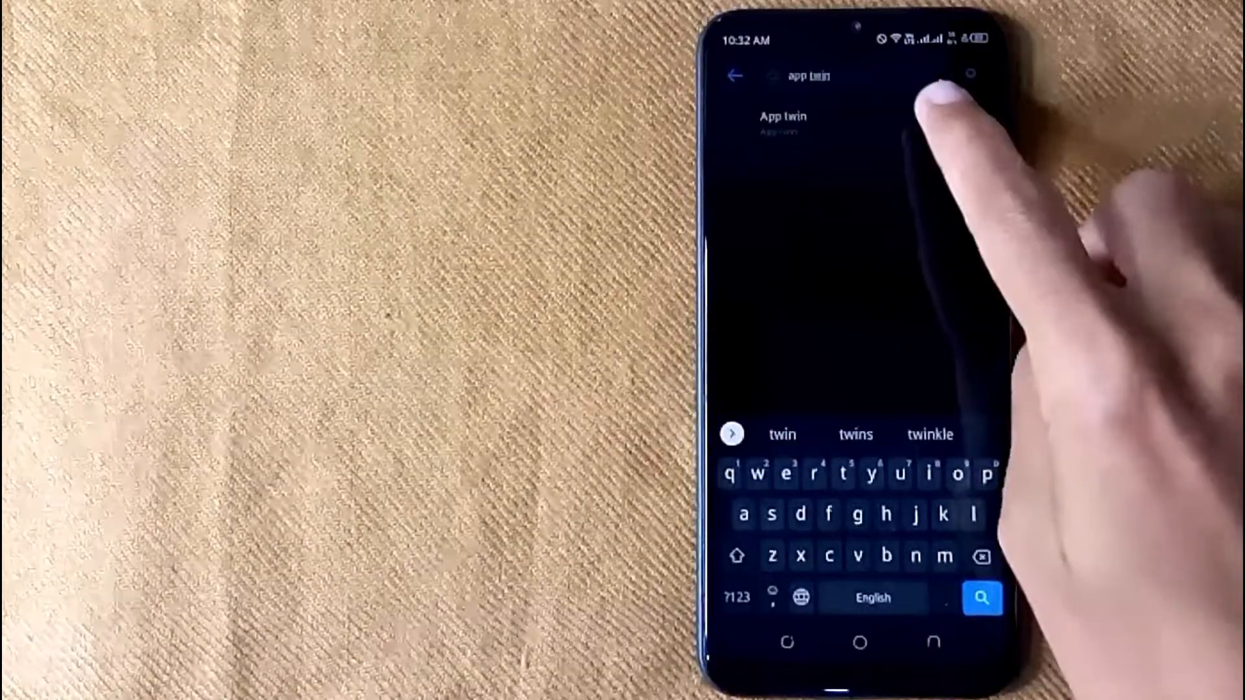
Step: Enable App twin for WhatsApp so its clone icon is added to the home screen
{"action": "left_click", "coordinate": [778, 123]}
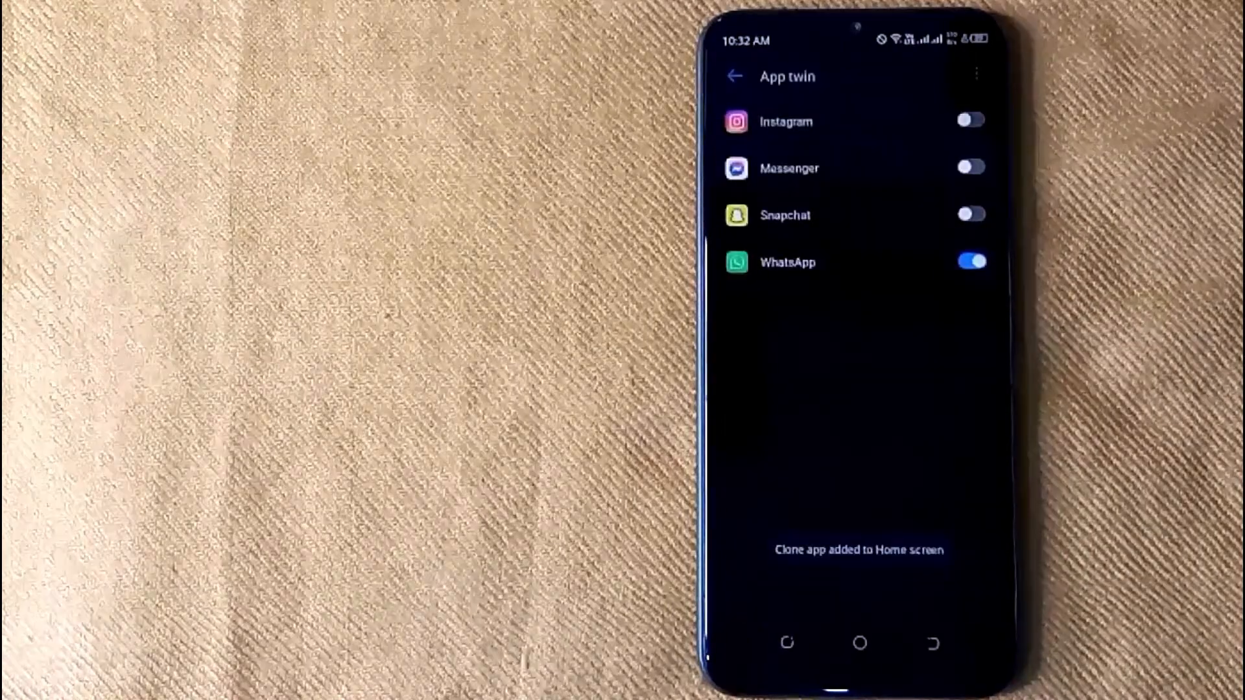
Step: Return to the home screen and swipe to the page showing the cloned WhatsApp icon
{"action": "left_click", "coordinate": [859, 645]}
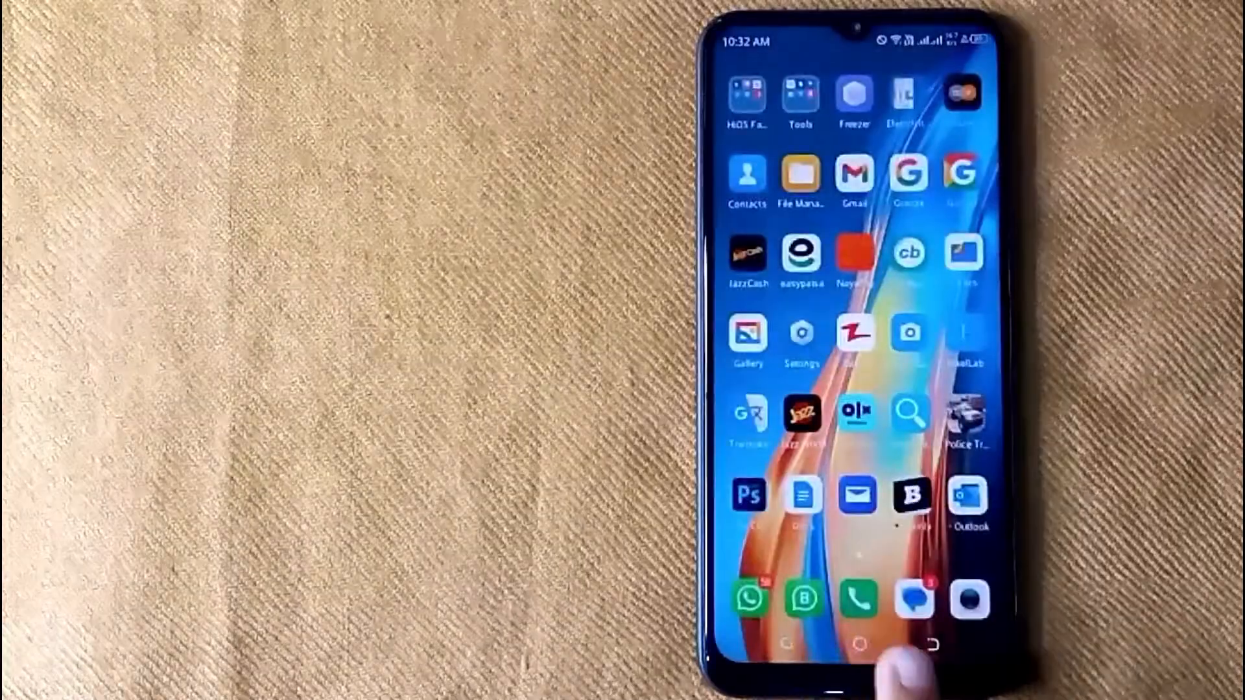
{"action": "scroll", "scroll_direction": "left", "scroll_amount": 3}
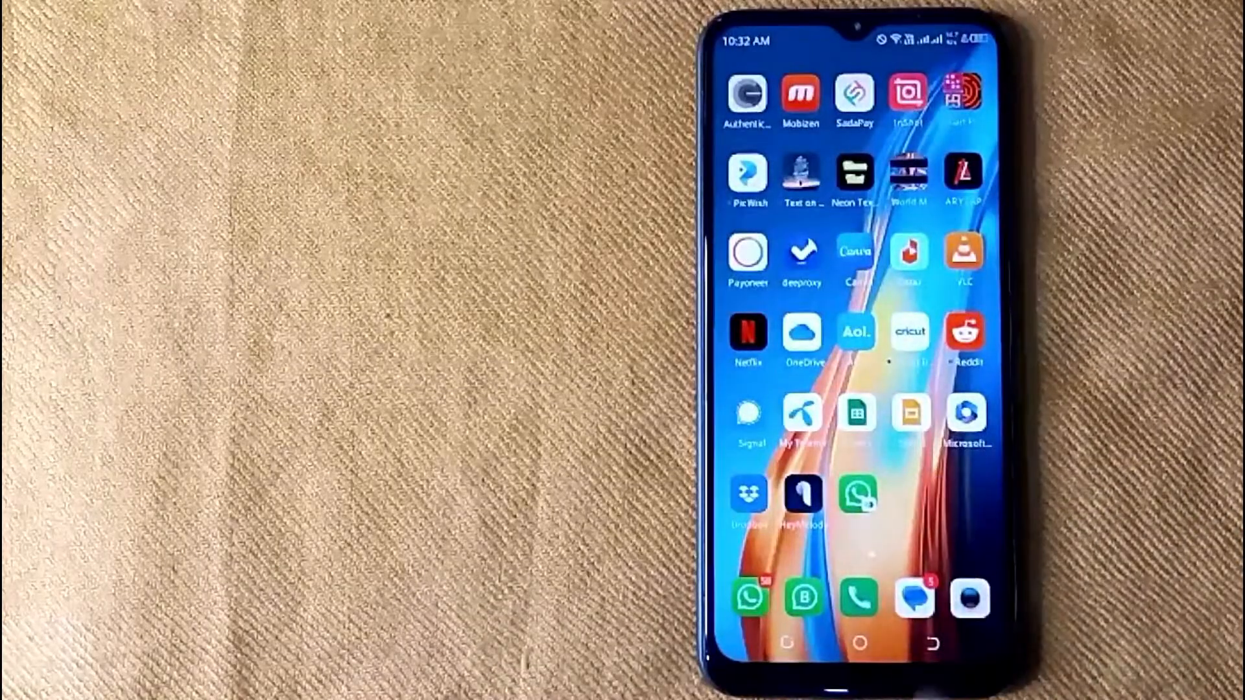